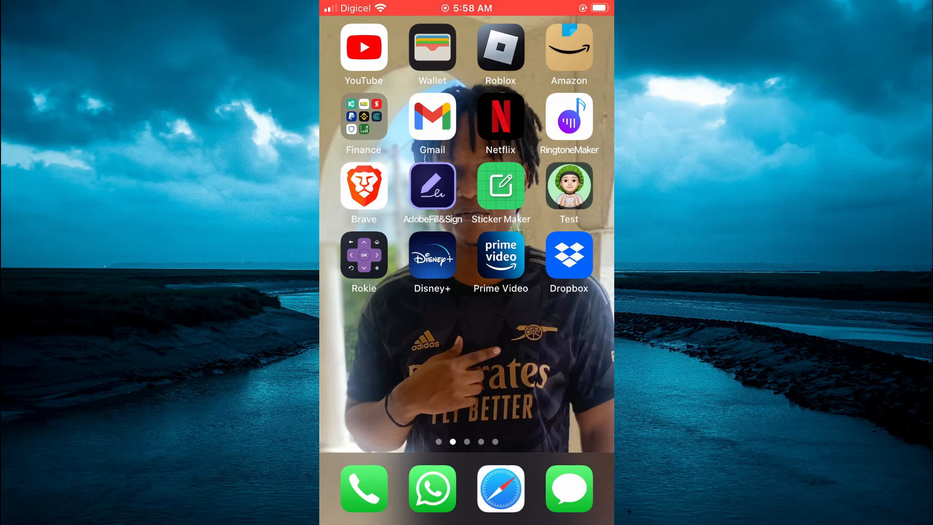
Step: Launch the Dropbox app from the iPhone home screen onto its empty Home tab
{"action": "left_click", "coordinate": [568, 255]}
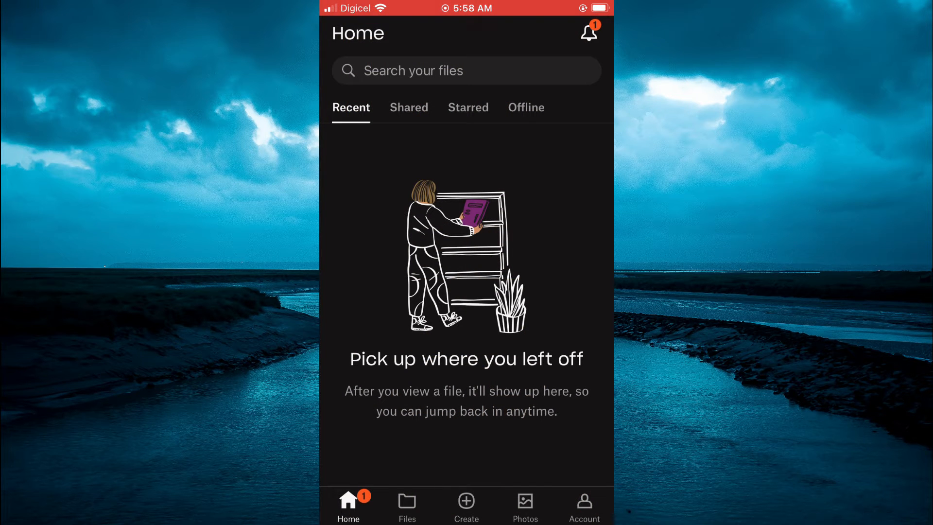
Step: Switch to the Account page and reach its Features section
{"action": "left_click", "coordinate": [584, 507]}
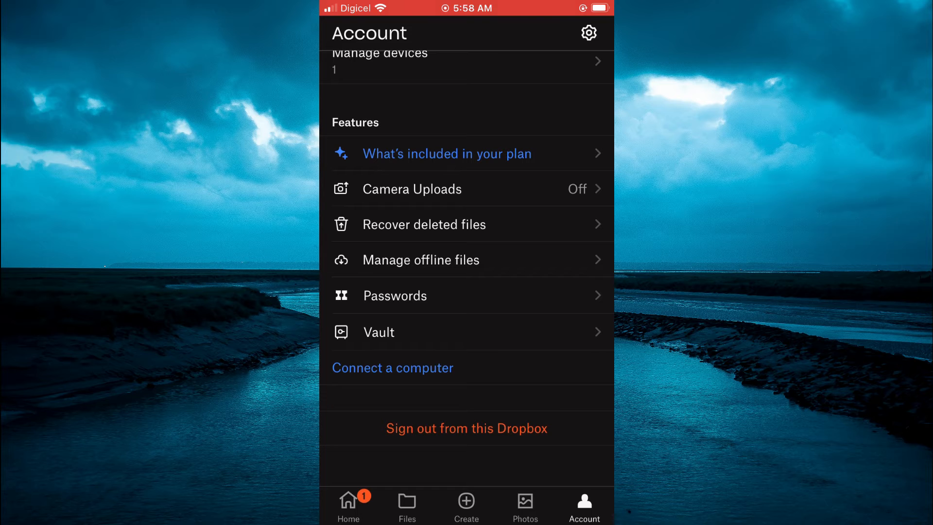
Step: View the restore details of the deleted Photo 09-11-2022, 5 37 41 AM.jpg from Recover deleted files
{"action": "left_click", "coordinate": [424, 224]}
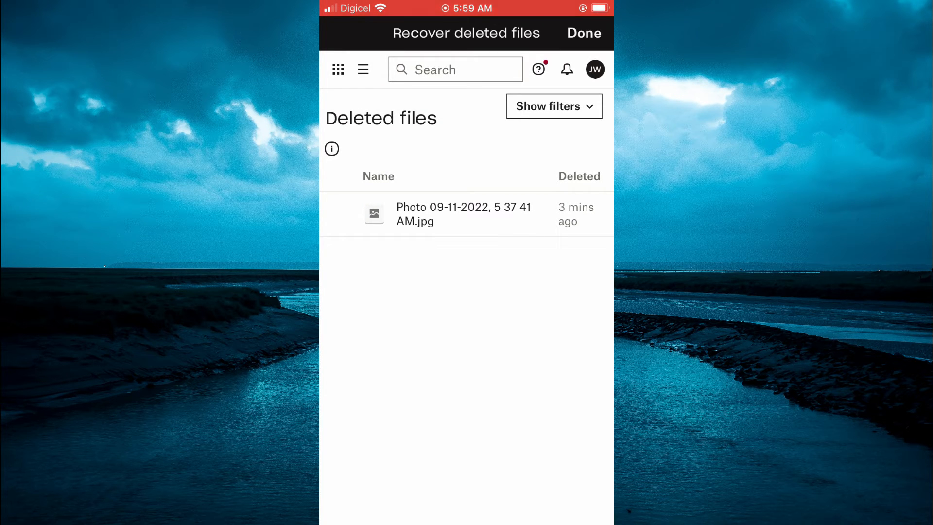
{"action": "left_click", "coordinate": [462, 213]}
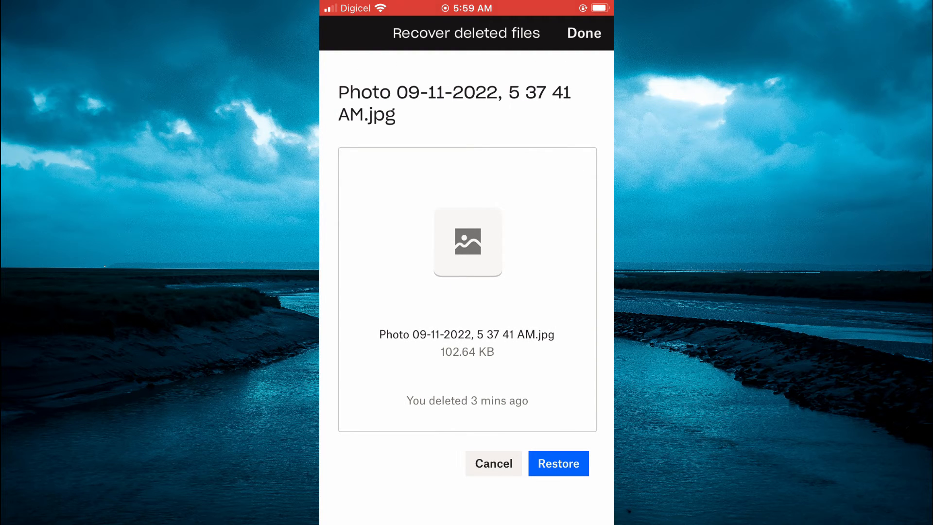
Step: Restore the deleted photo and return to the Account page
{"action": "left_click", "coordinate": [557, 463]}
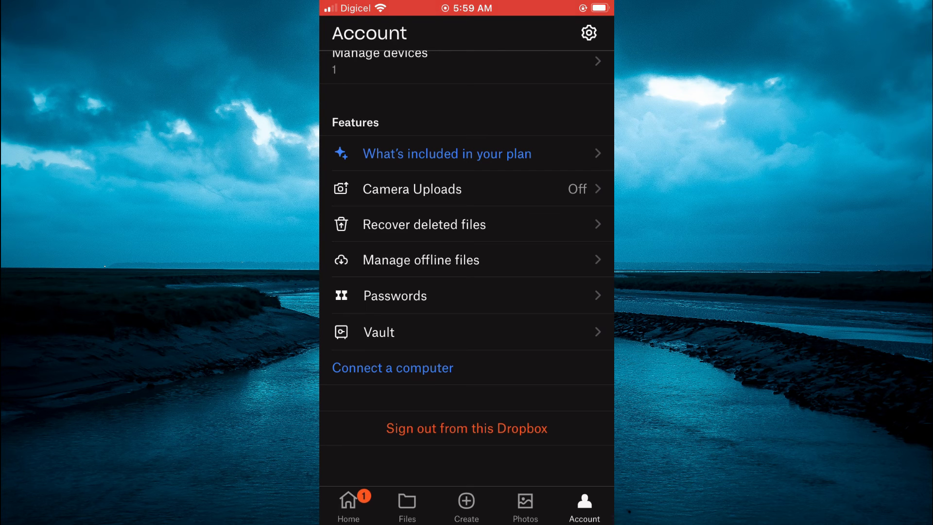
Step: Confirm the restored Photo 09-11-2022, 5 37 41 AM.jpg appears in the Files tab
{"action": "left_click", "coordinate": [348, 505]}
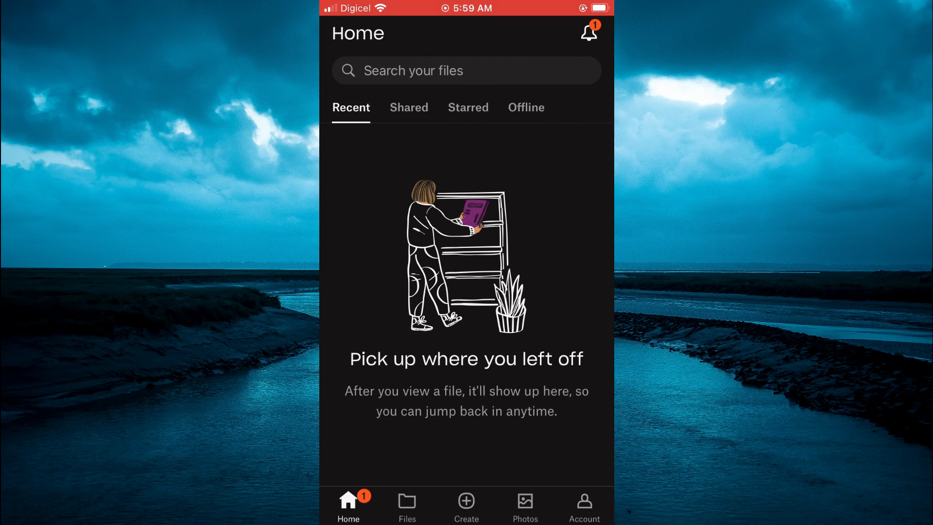
{"action": "left_click", "coordinate": [407, 505]}
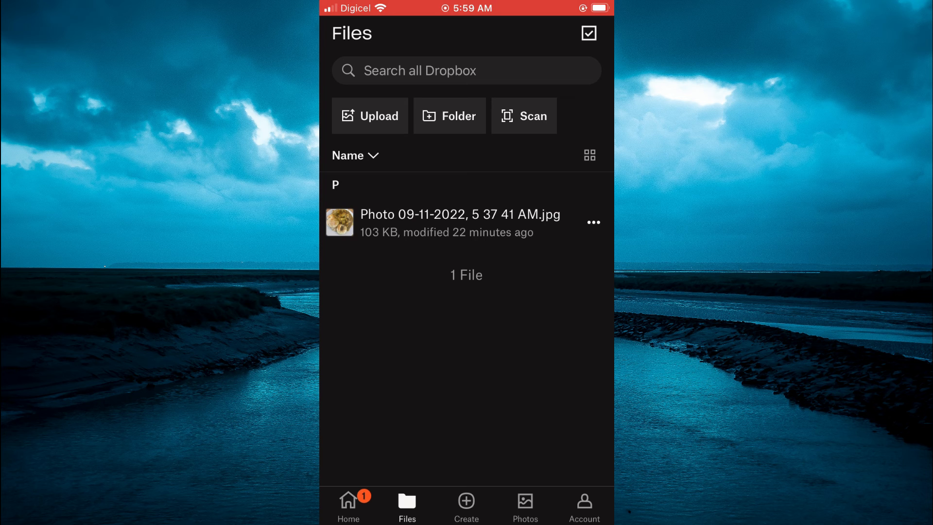
{"action": "scroll", "scroll_direction": "down", "scroll_amount": 3}
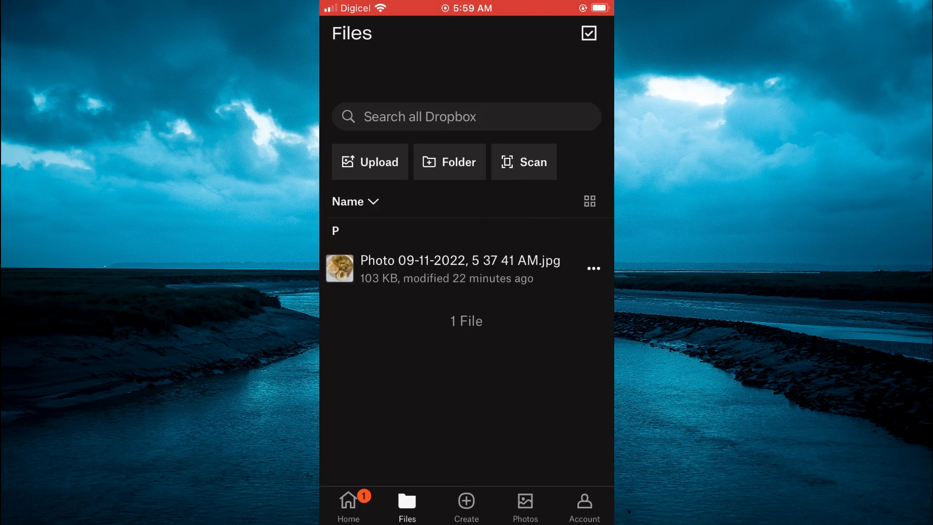